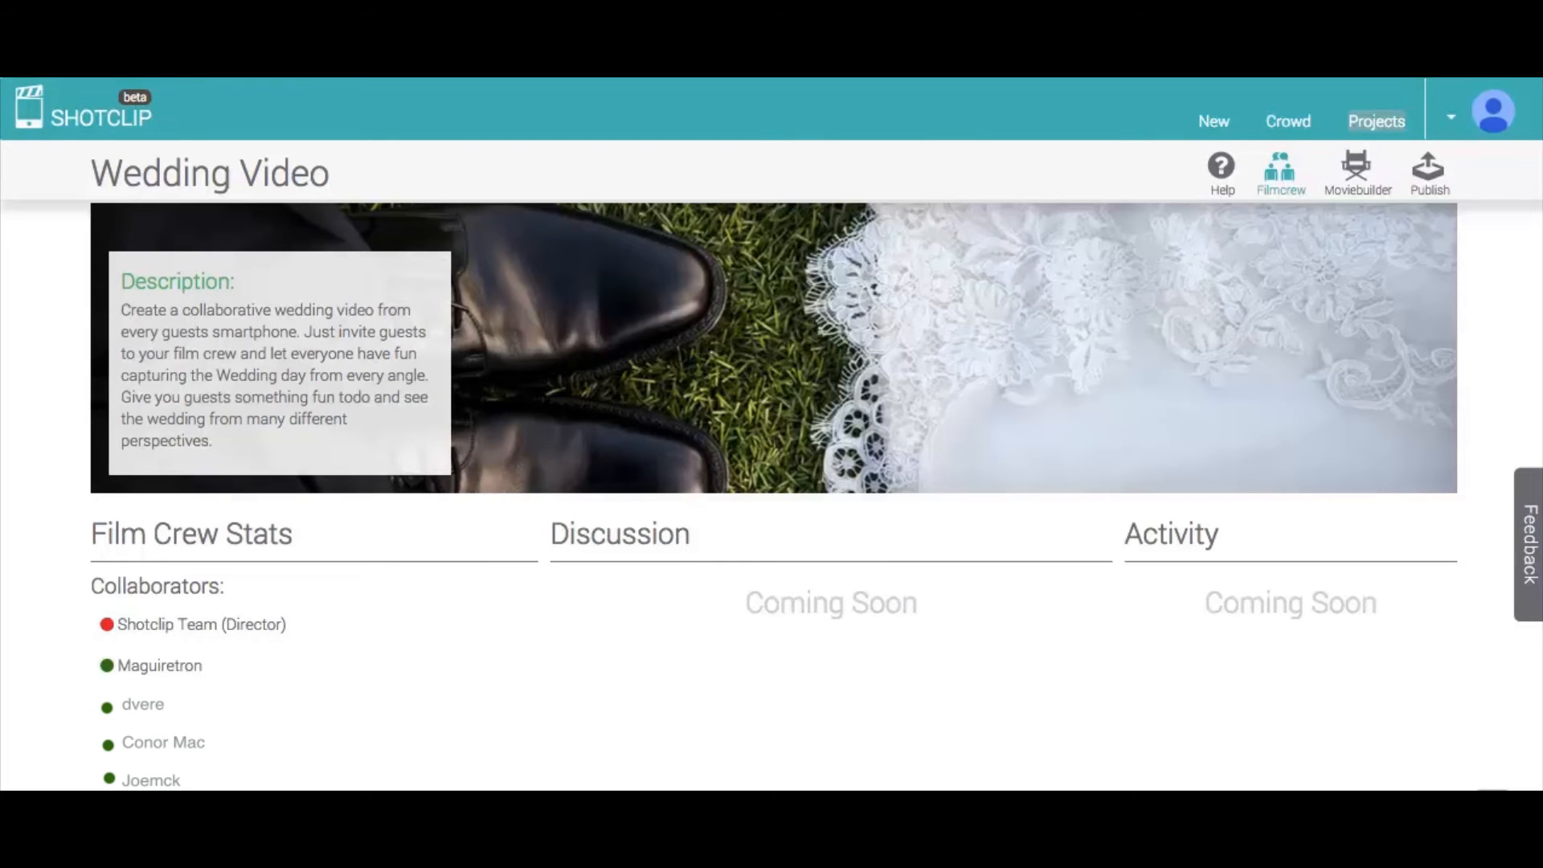
Open the Wedding Video project in the movie builder to show its six-scene storyline.
left_click(1356, 168)
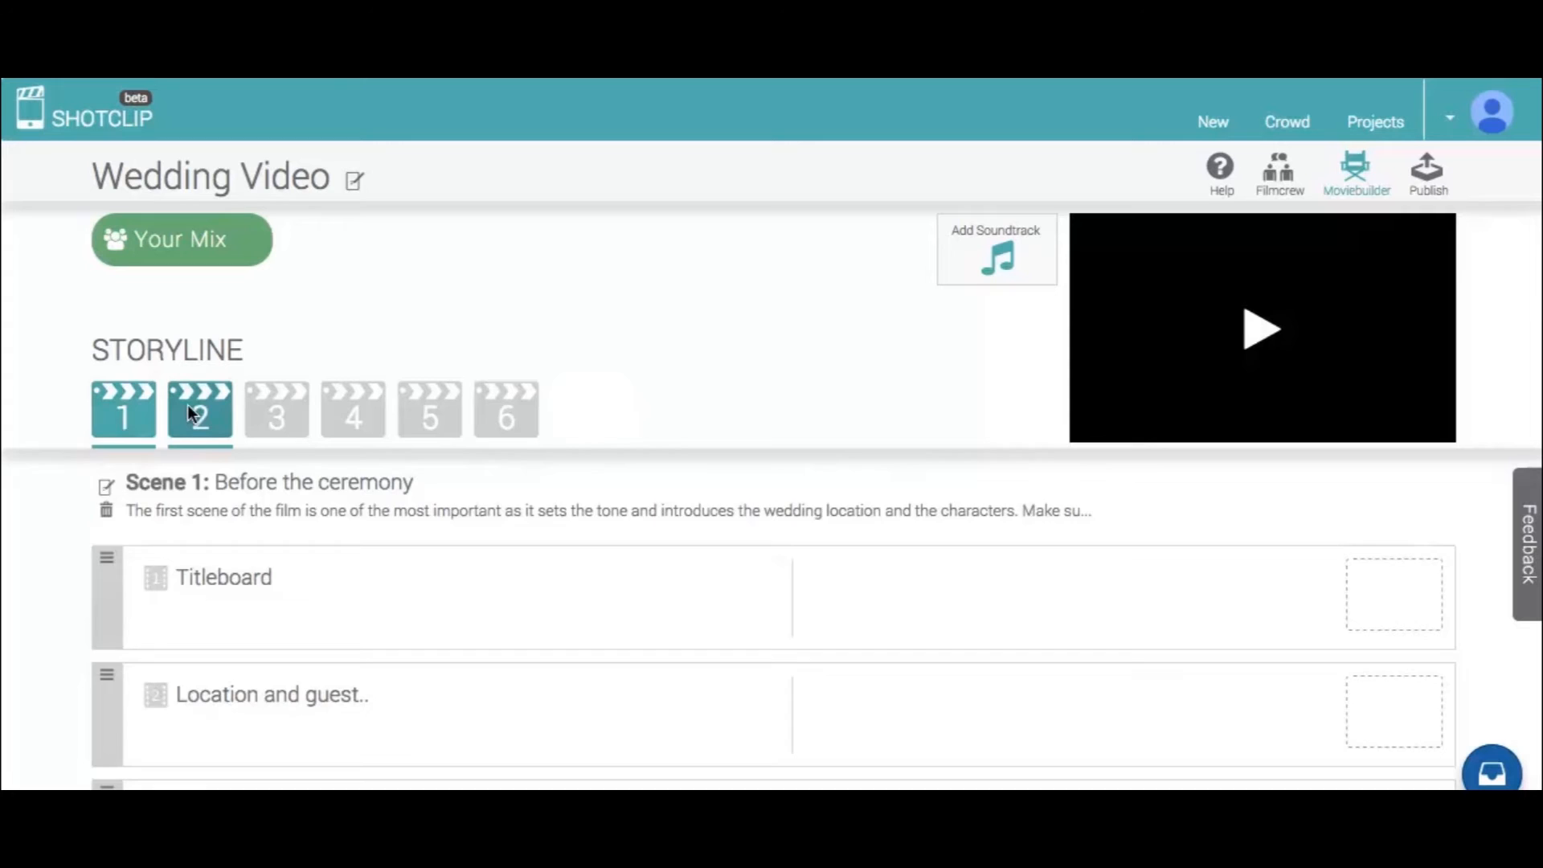
Browse the shot lists of Scene 2, the following scenes, Scene 5 Reception, and the last scene.
left_click(200, 408)
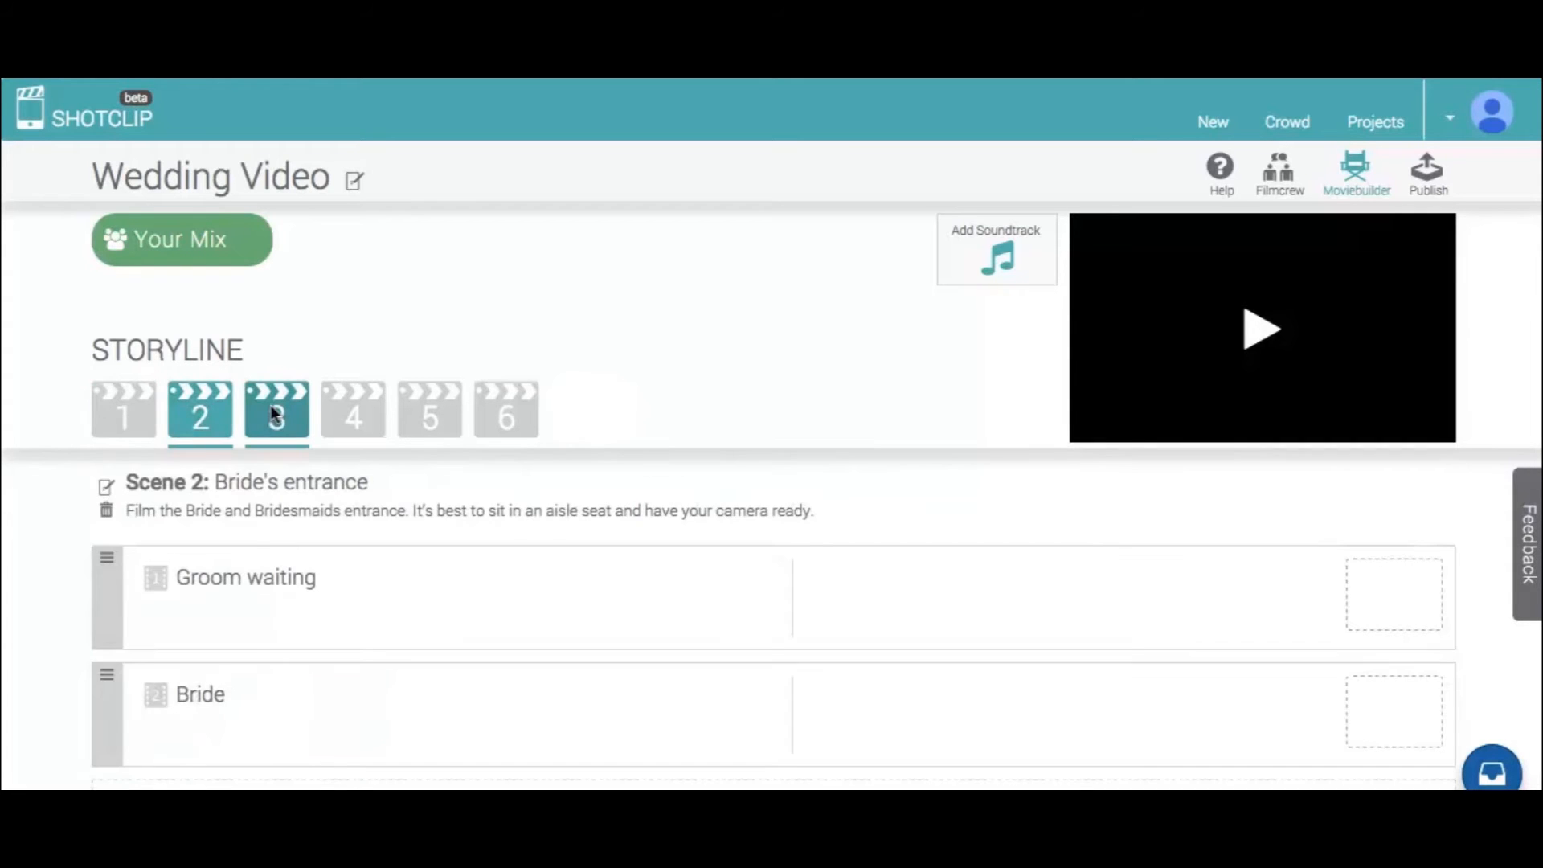
left_click(352, 409)
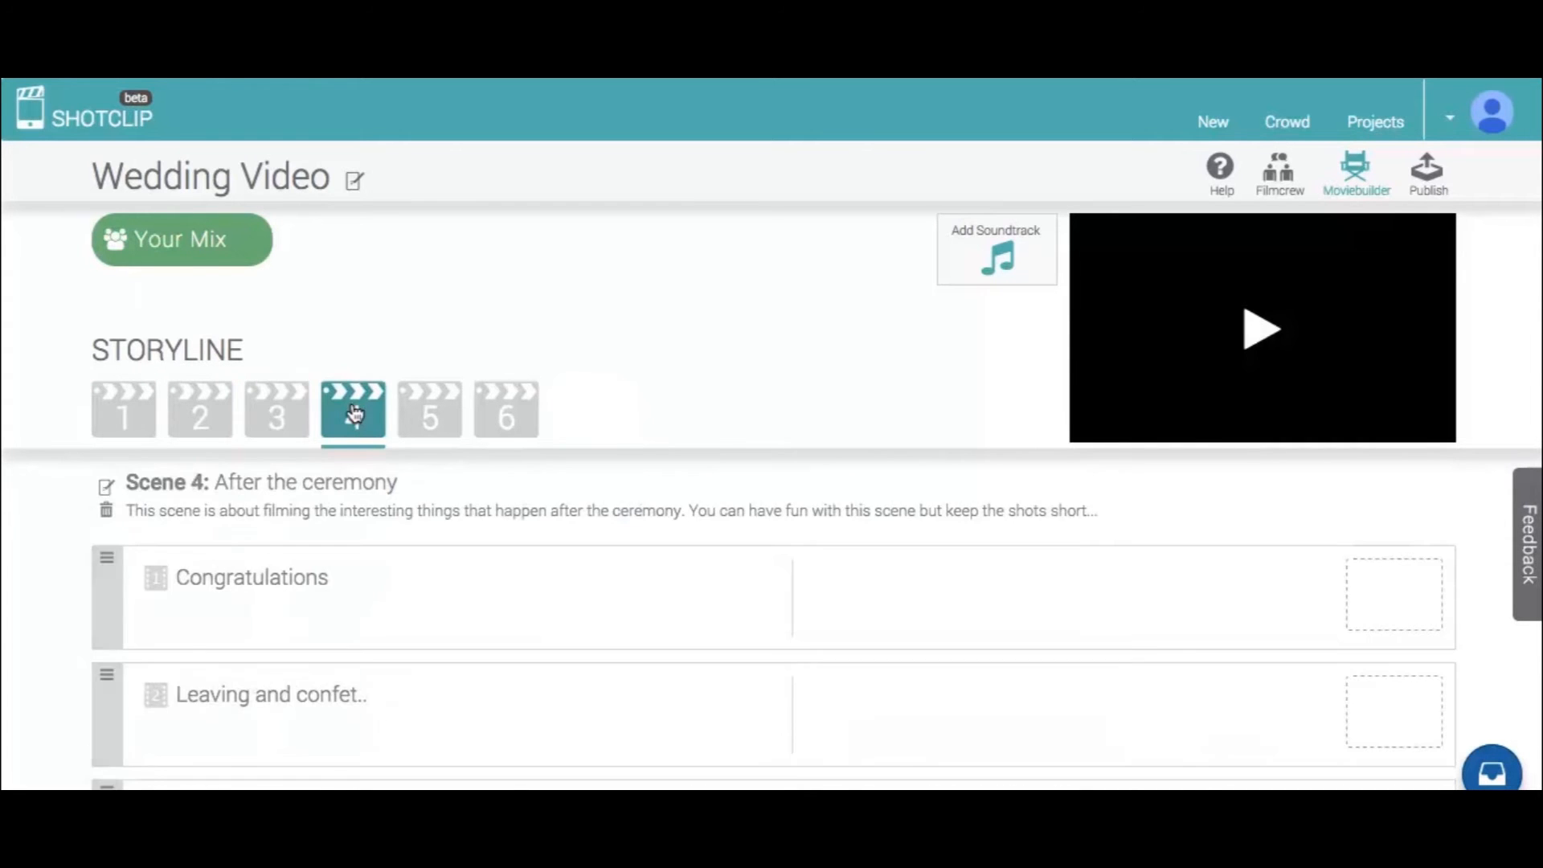
left_click(429, 409)
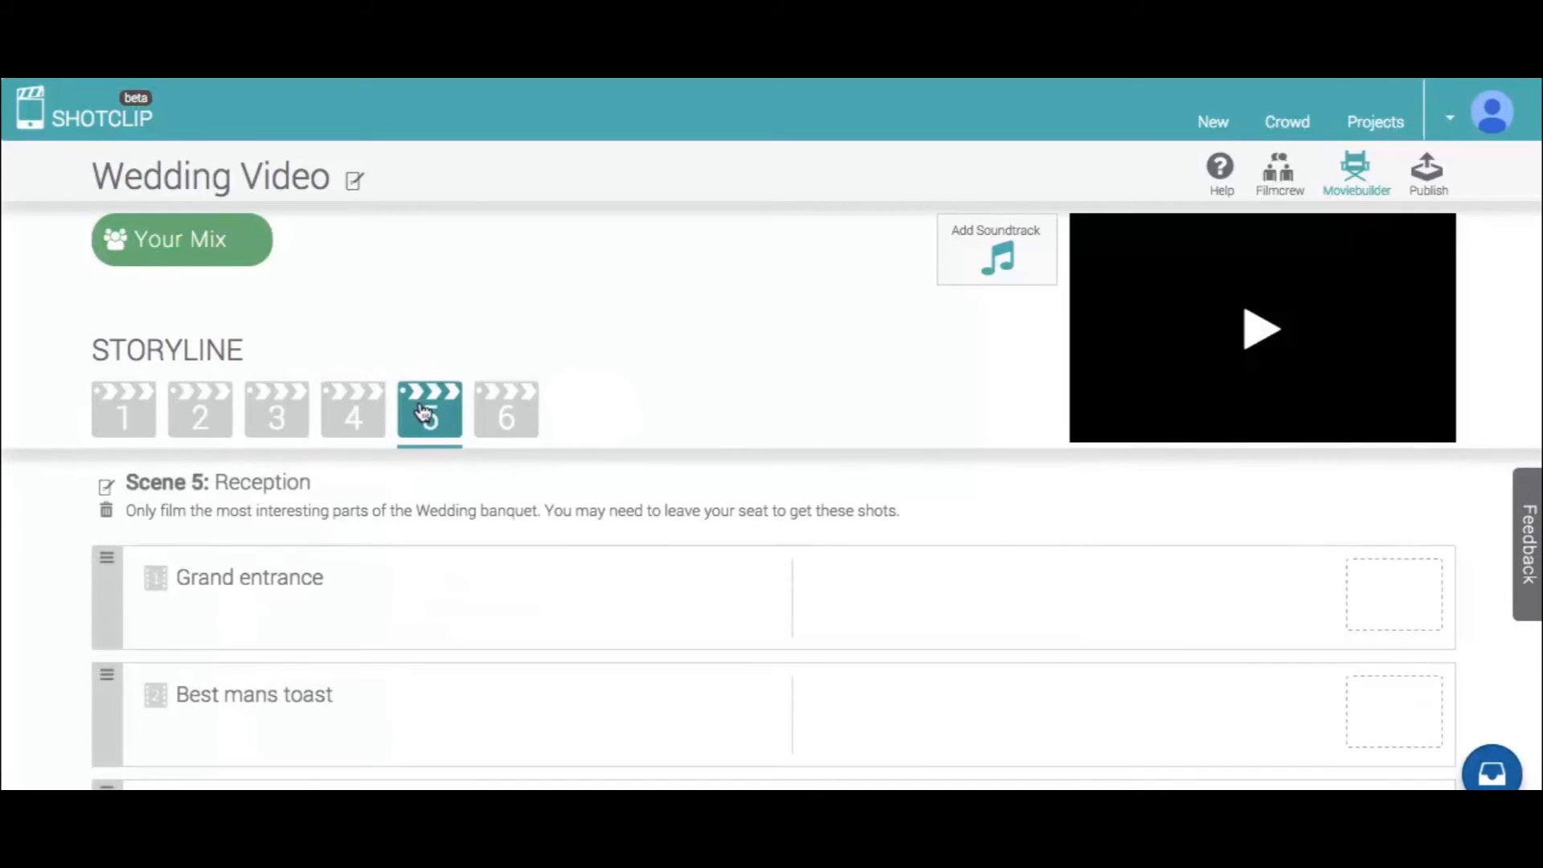
left_click(506, 410)
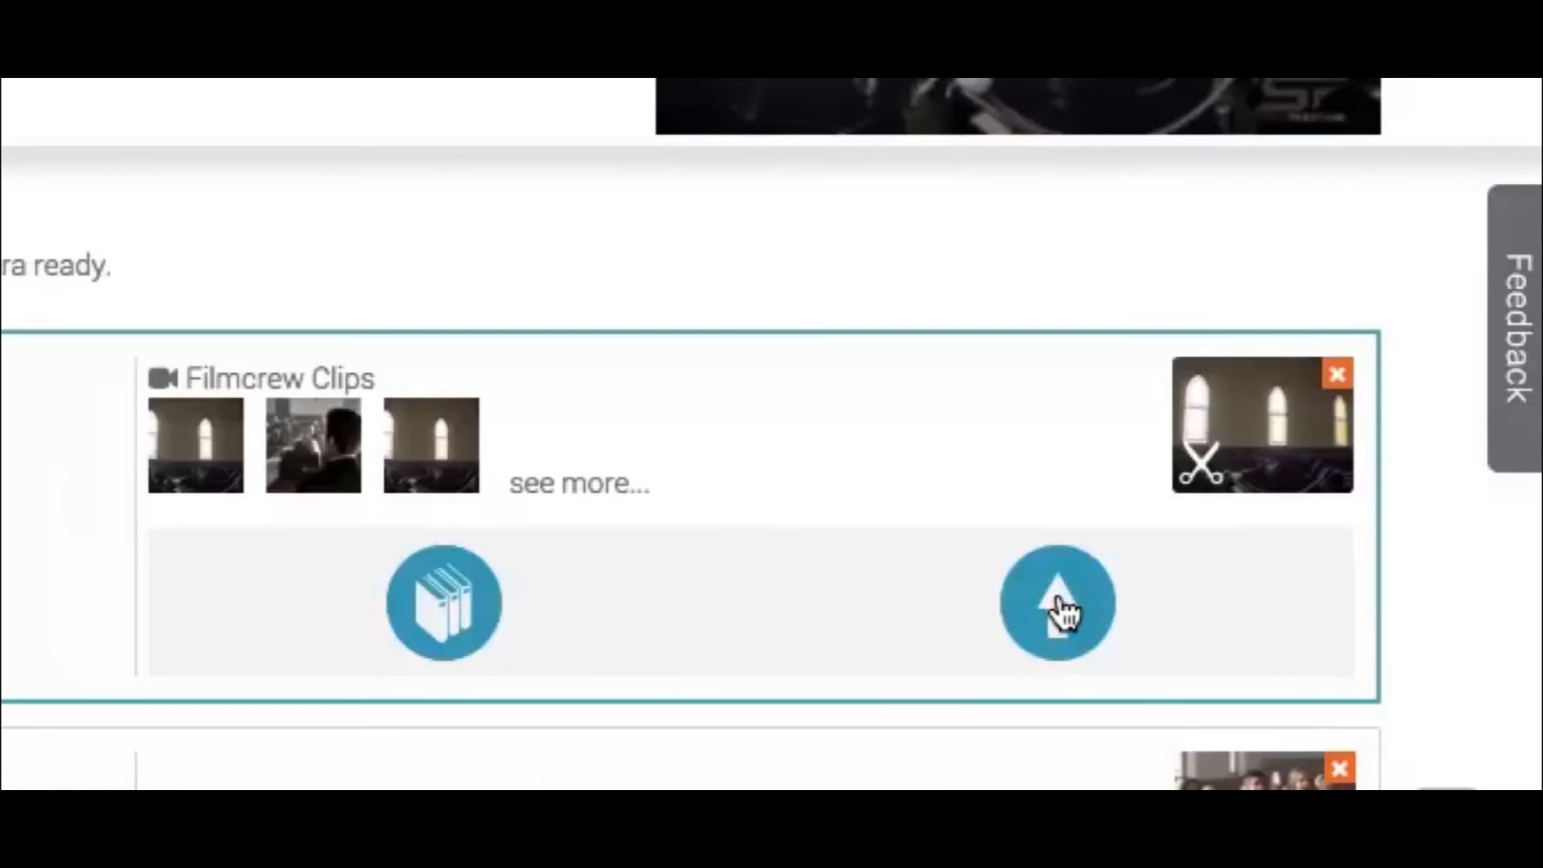
mouse_move(482, 591)
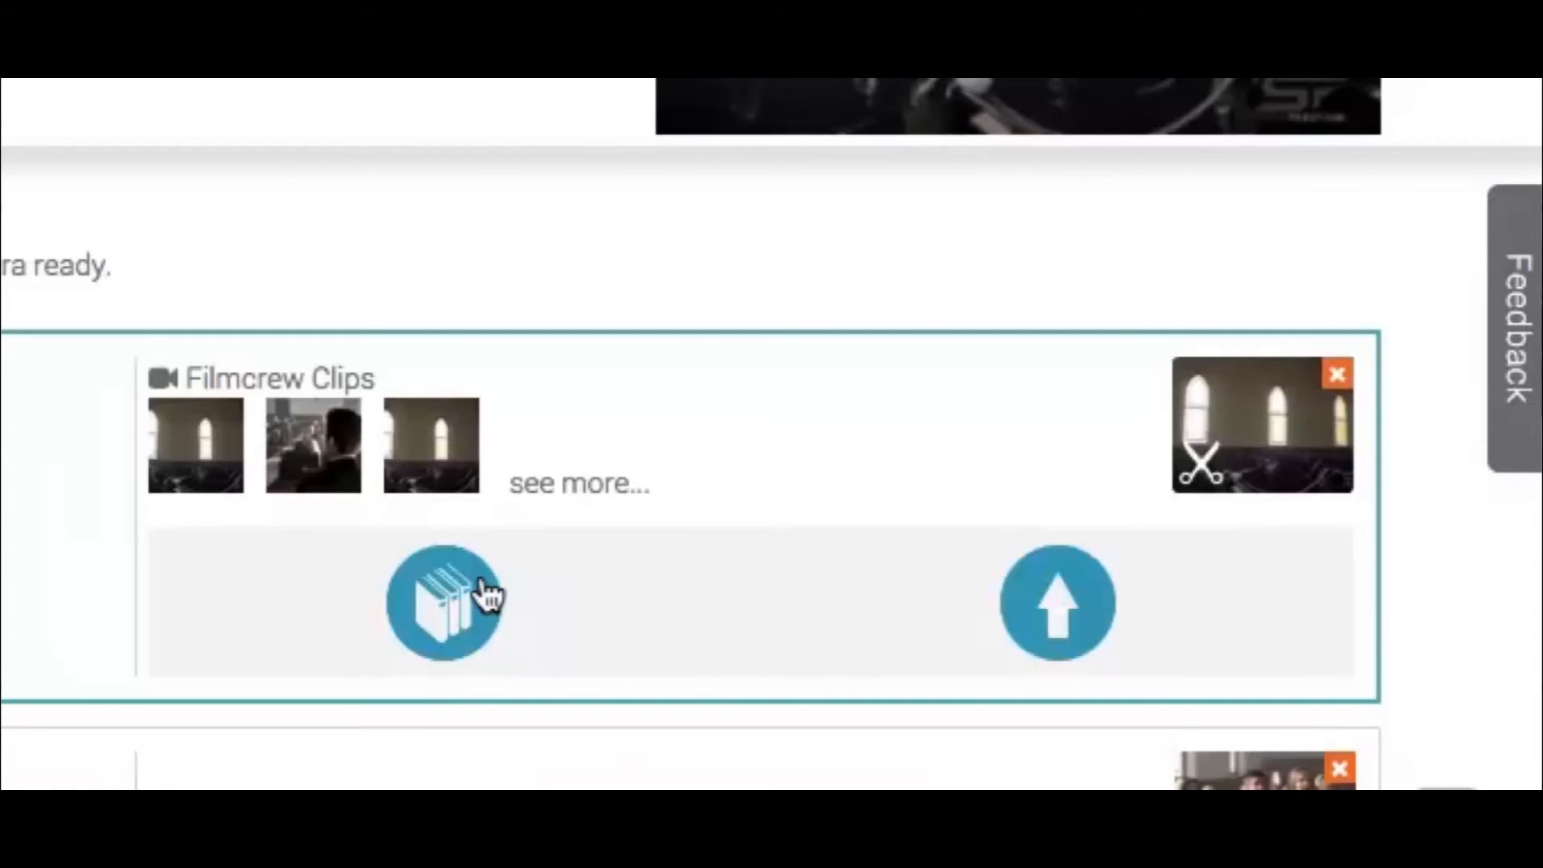
mouse_move(453, 600)
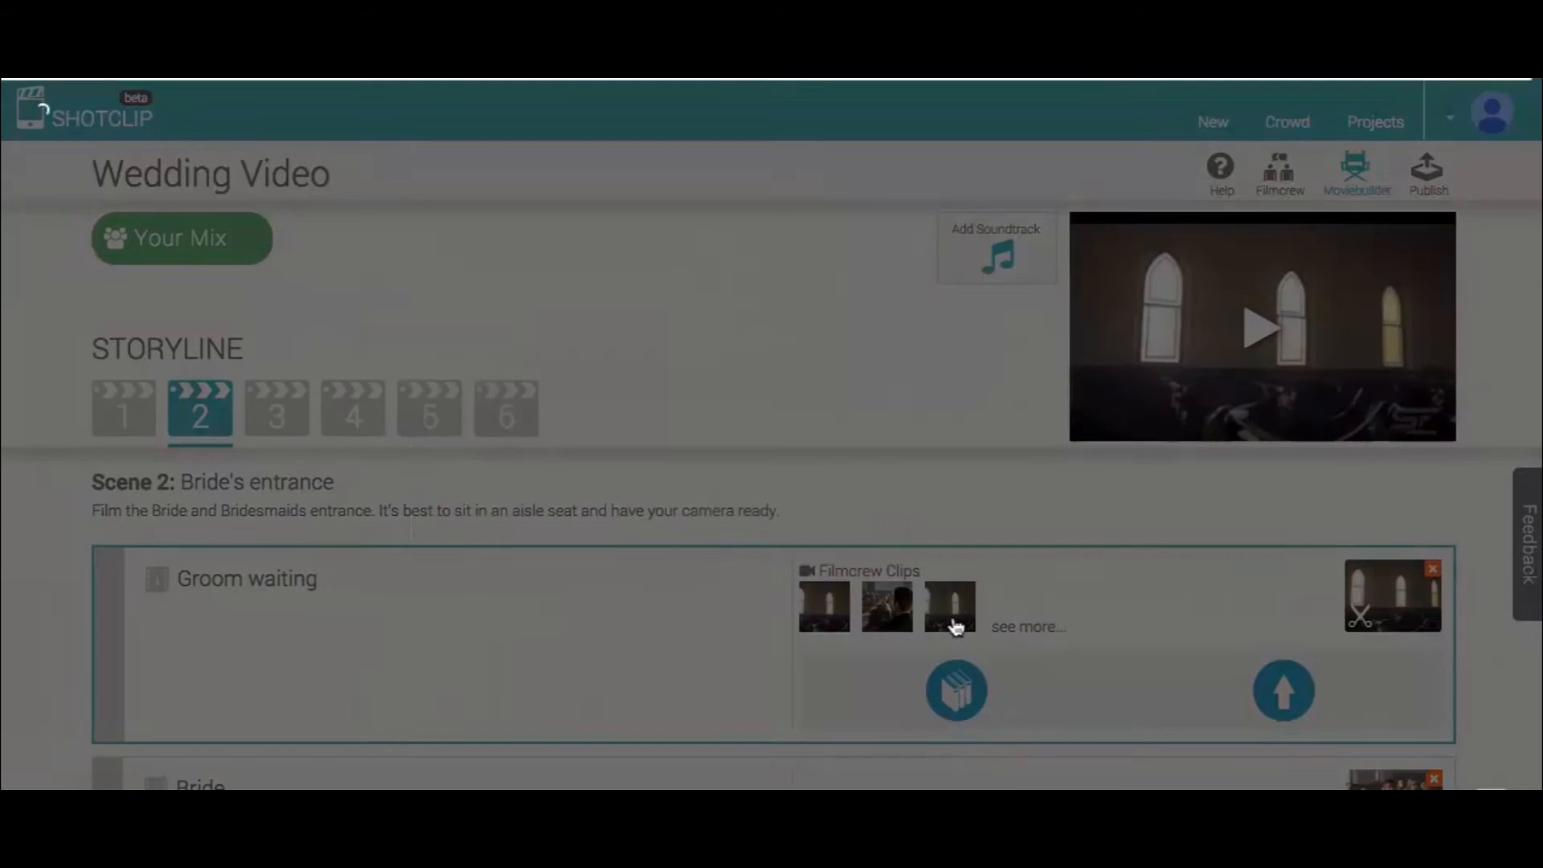
left_click(948, 606)
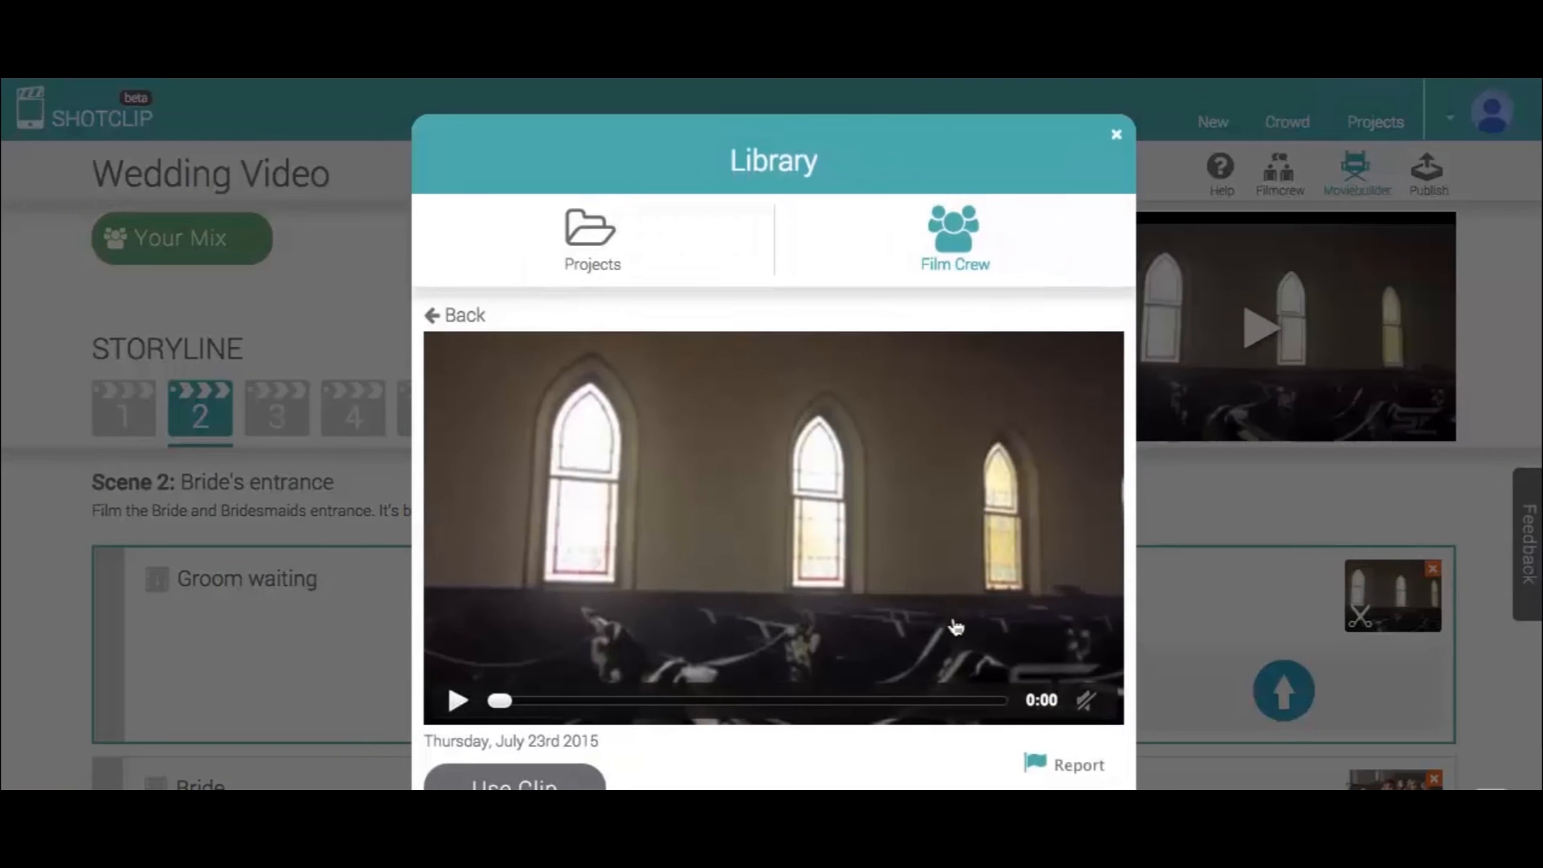
left_click(1116, 135)
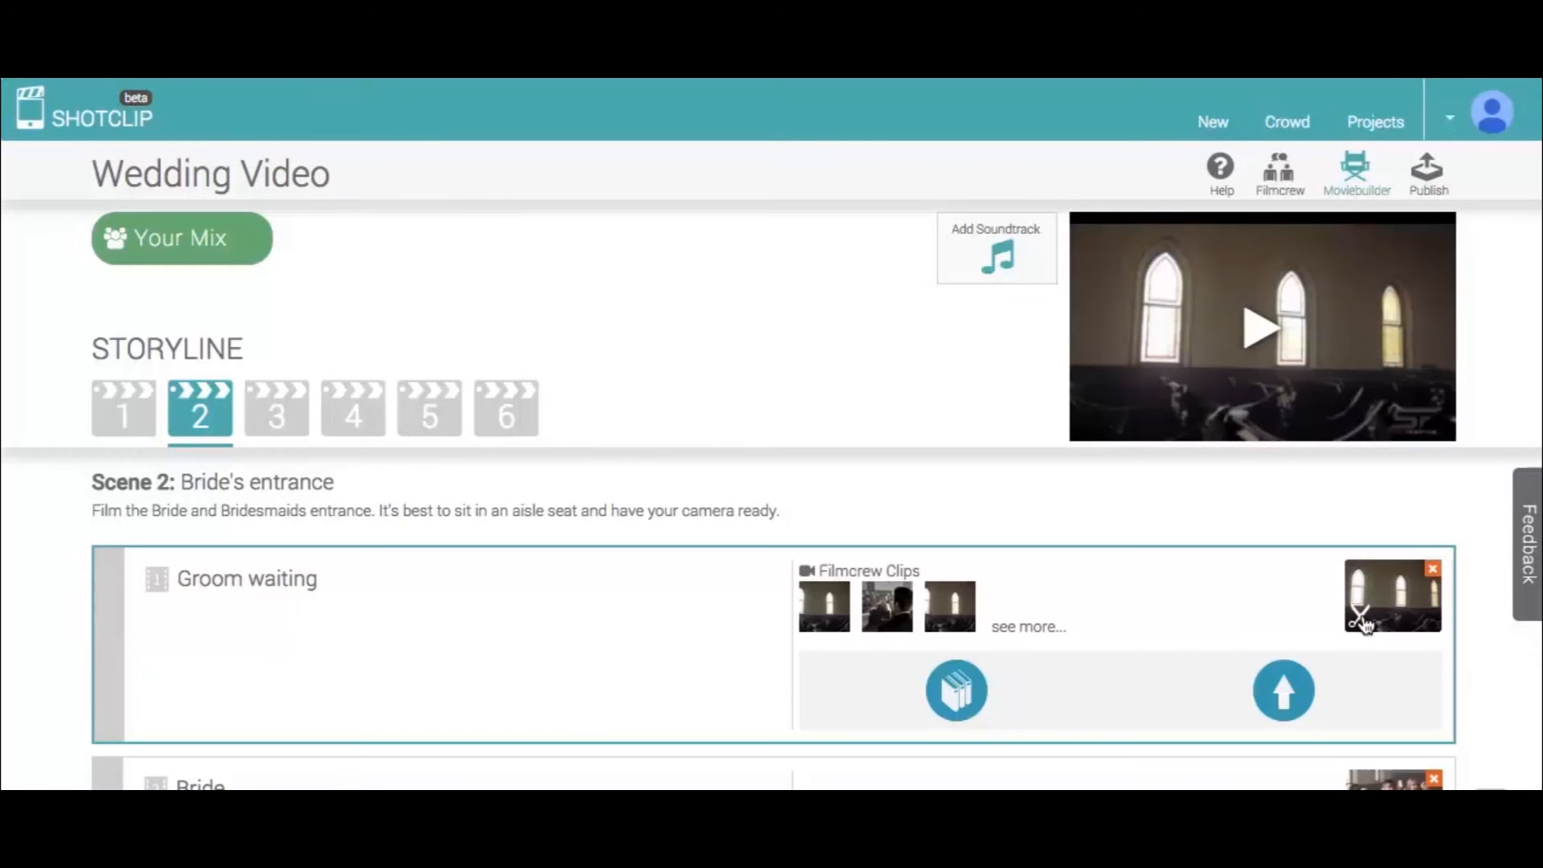
left_click(1361, 617)
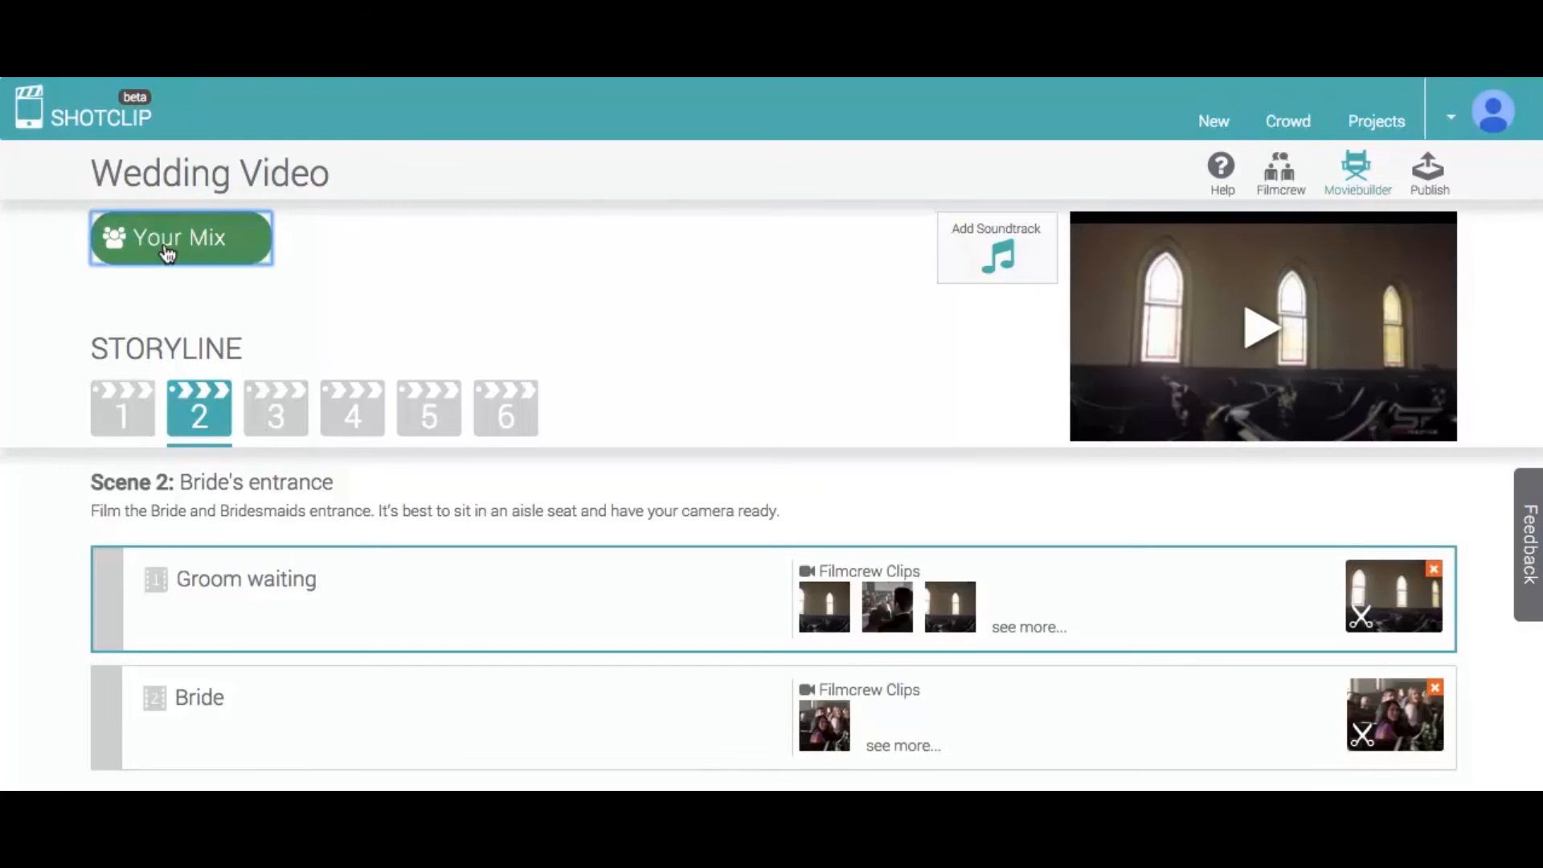
Switch to the Crowd Mix and adopt the crowd's Groom waiting clip for Scene 2.
left_click(180, 237)
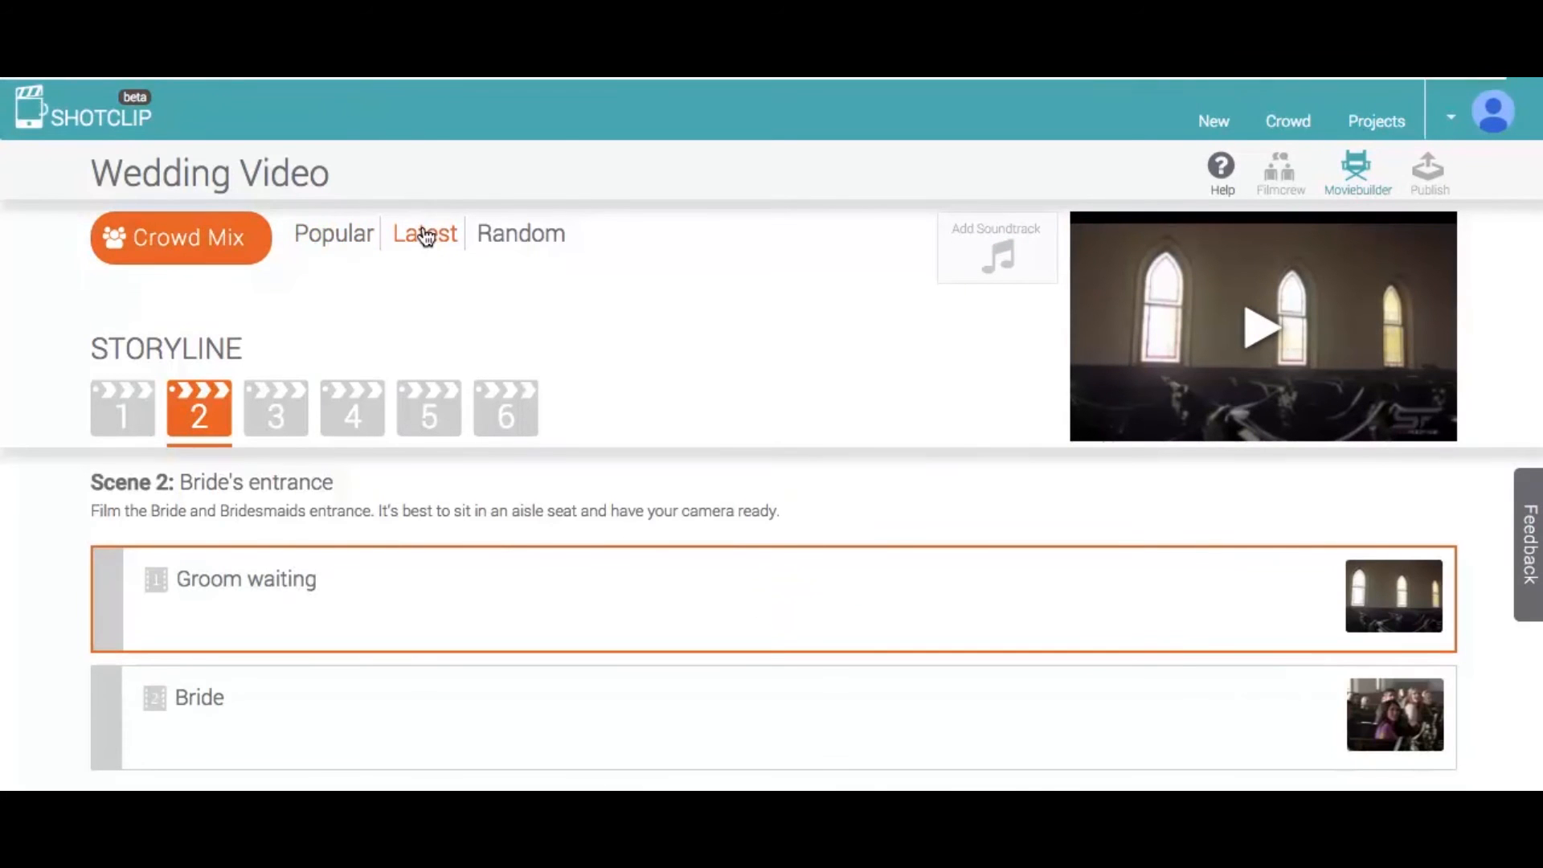
mouse_move(505, 236)
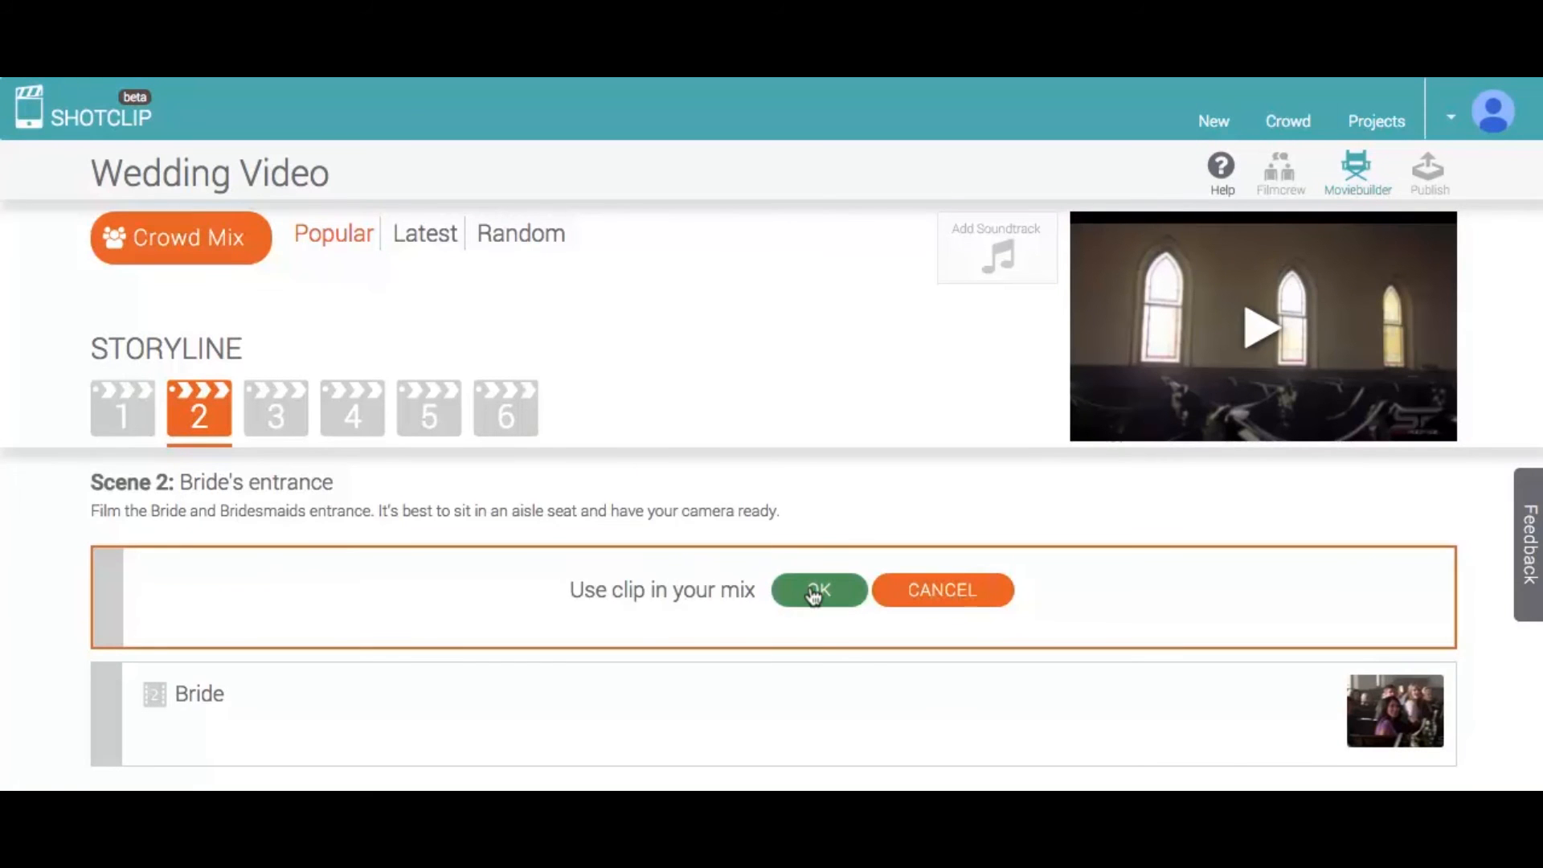
left_click(819, 589)
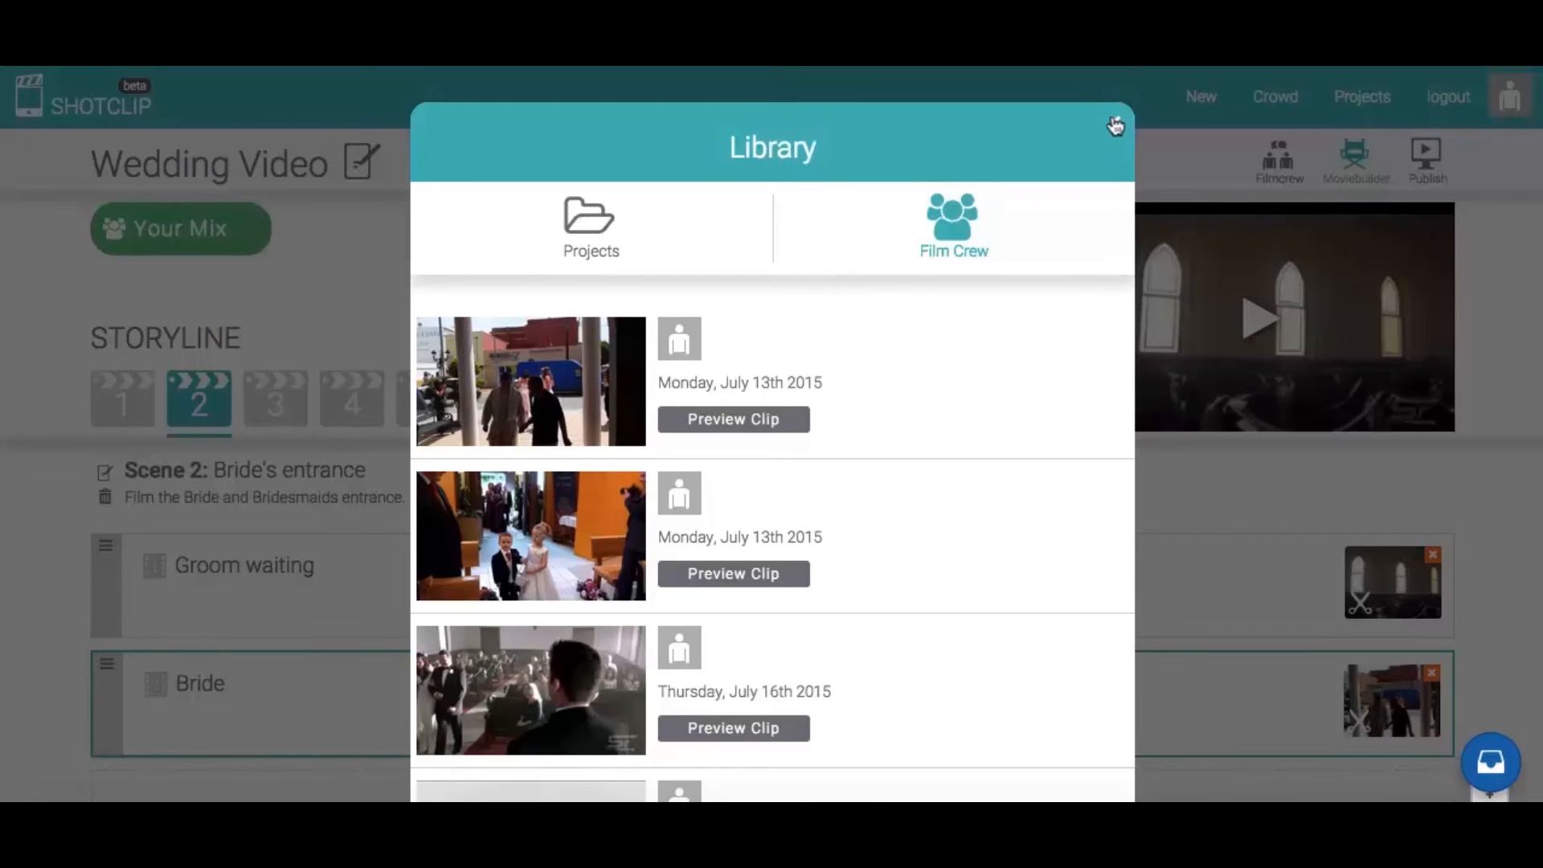
Close the clip Library and add a soundtrack track to the Wedding Video storyline.
left_click(1115, 126)
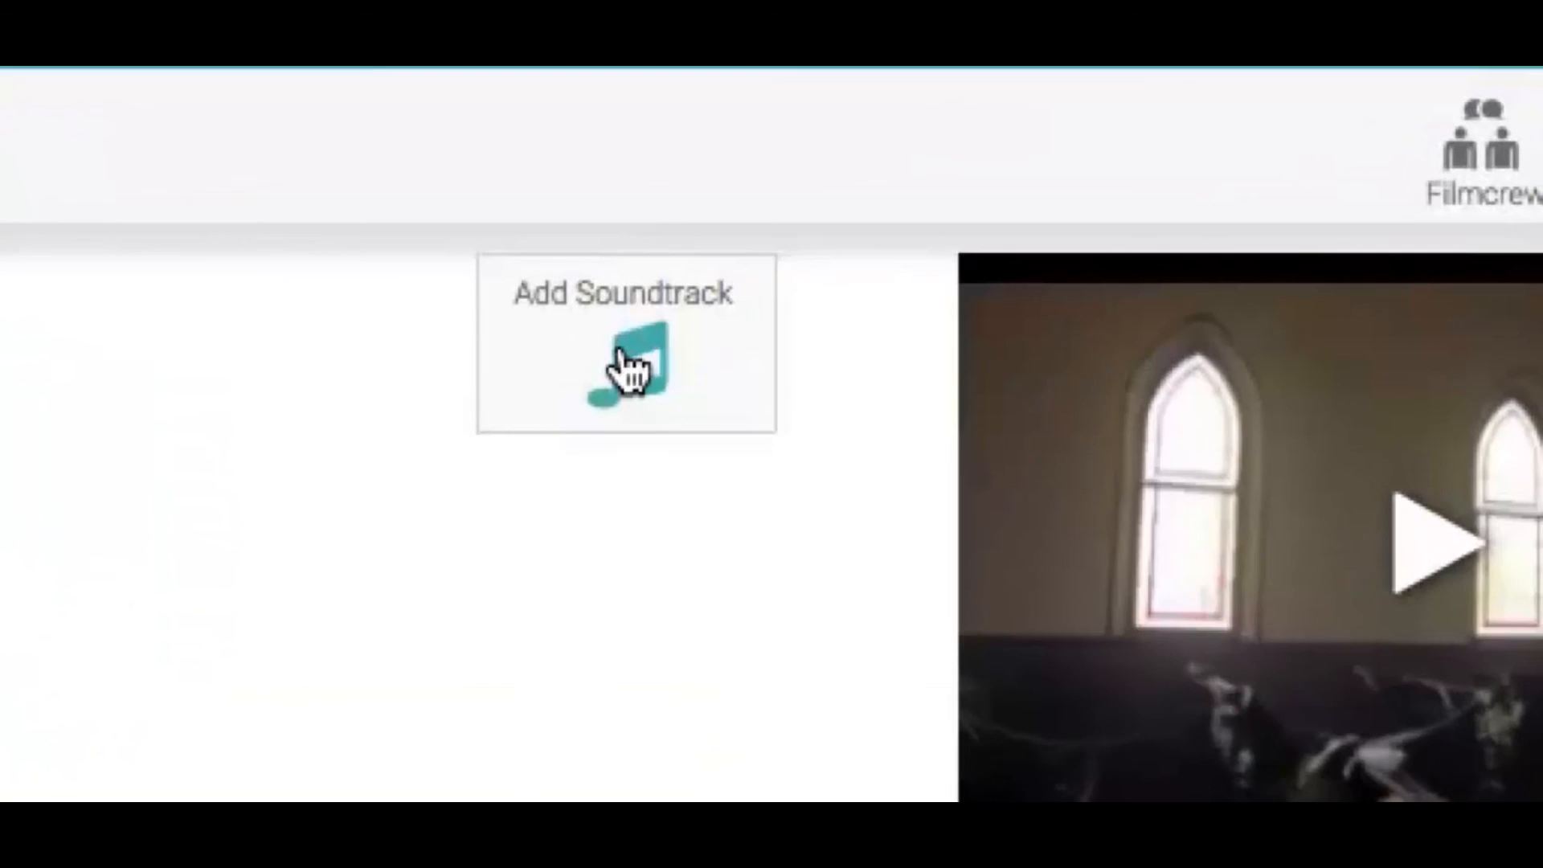
left_click(626, 367)
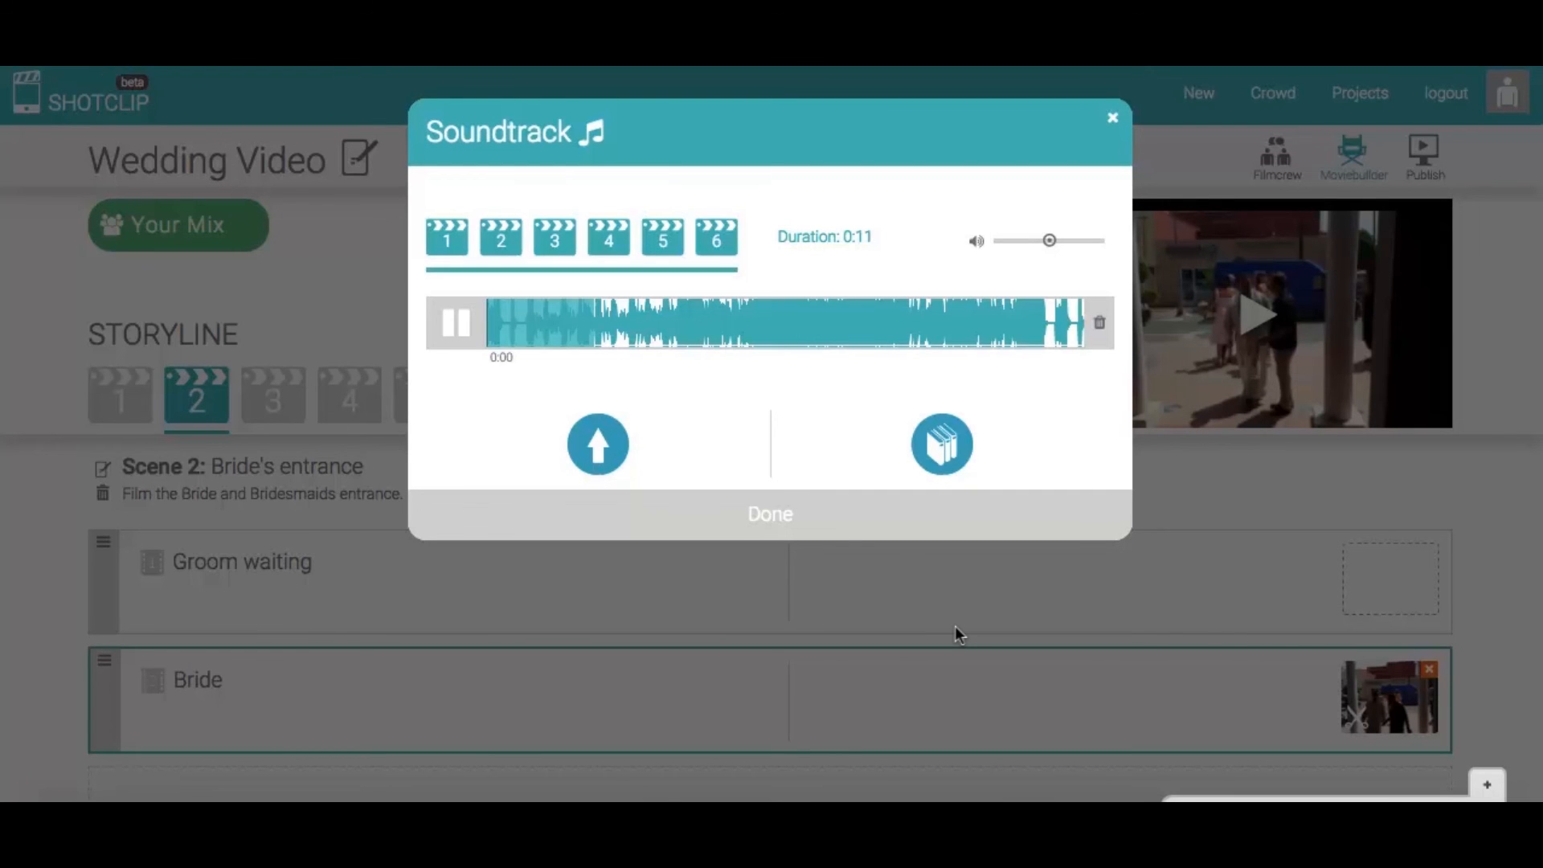
left_click(768, 514)
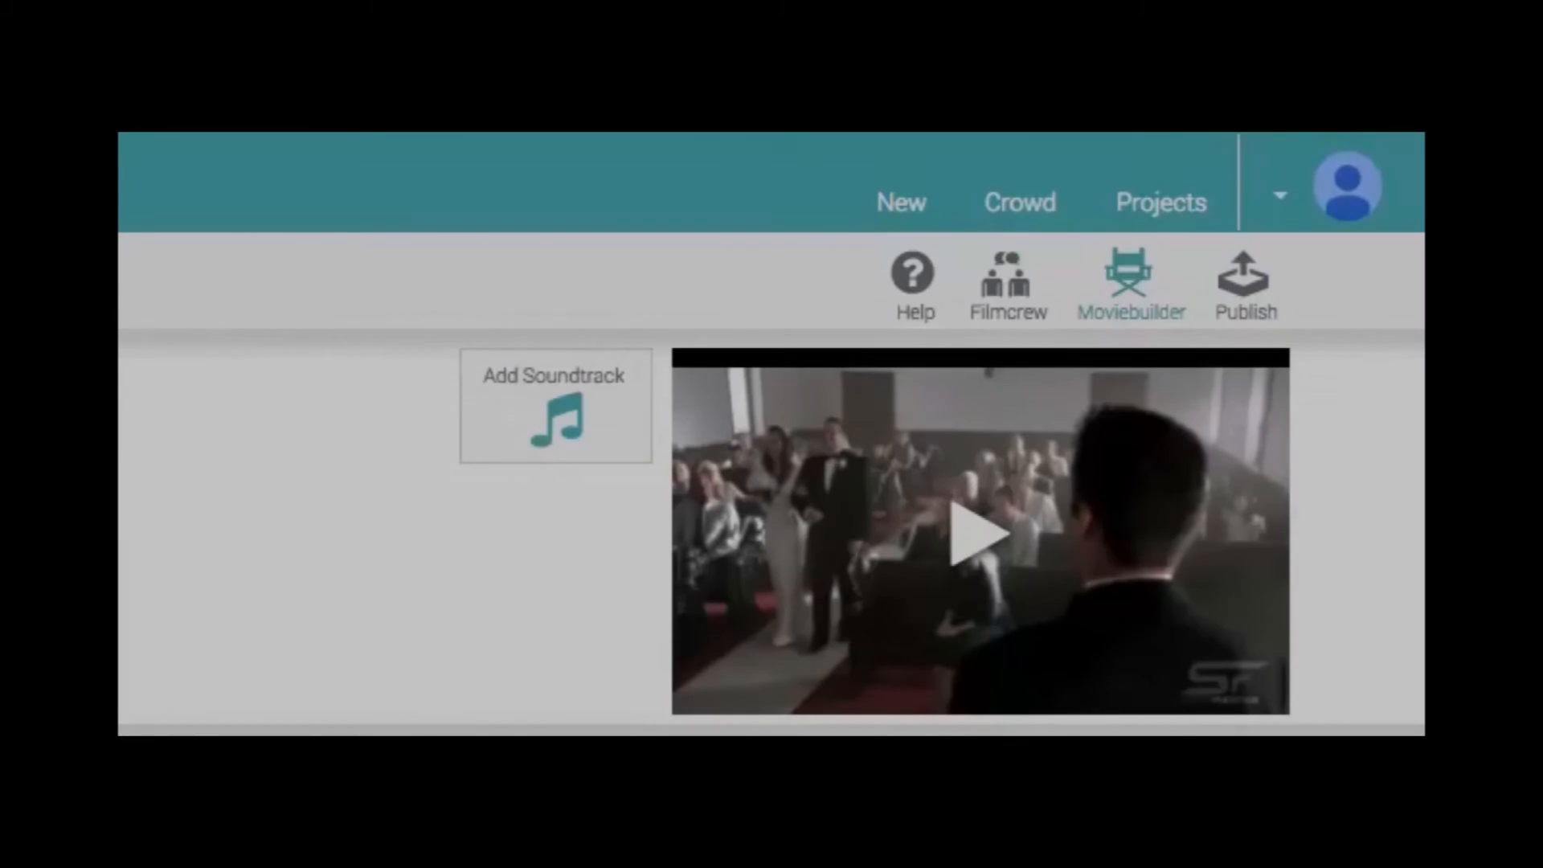
Go to the Publish and Share page and play the rendered wedding movie.
left_click(1245, 281)
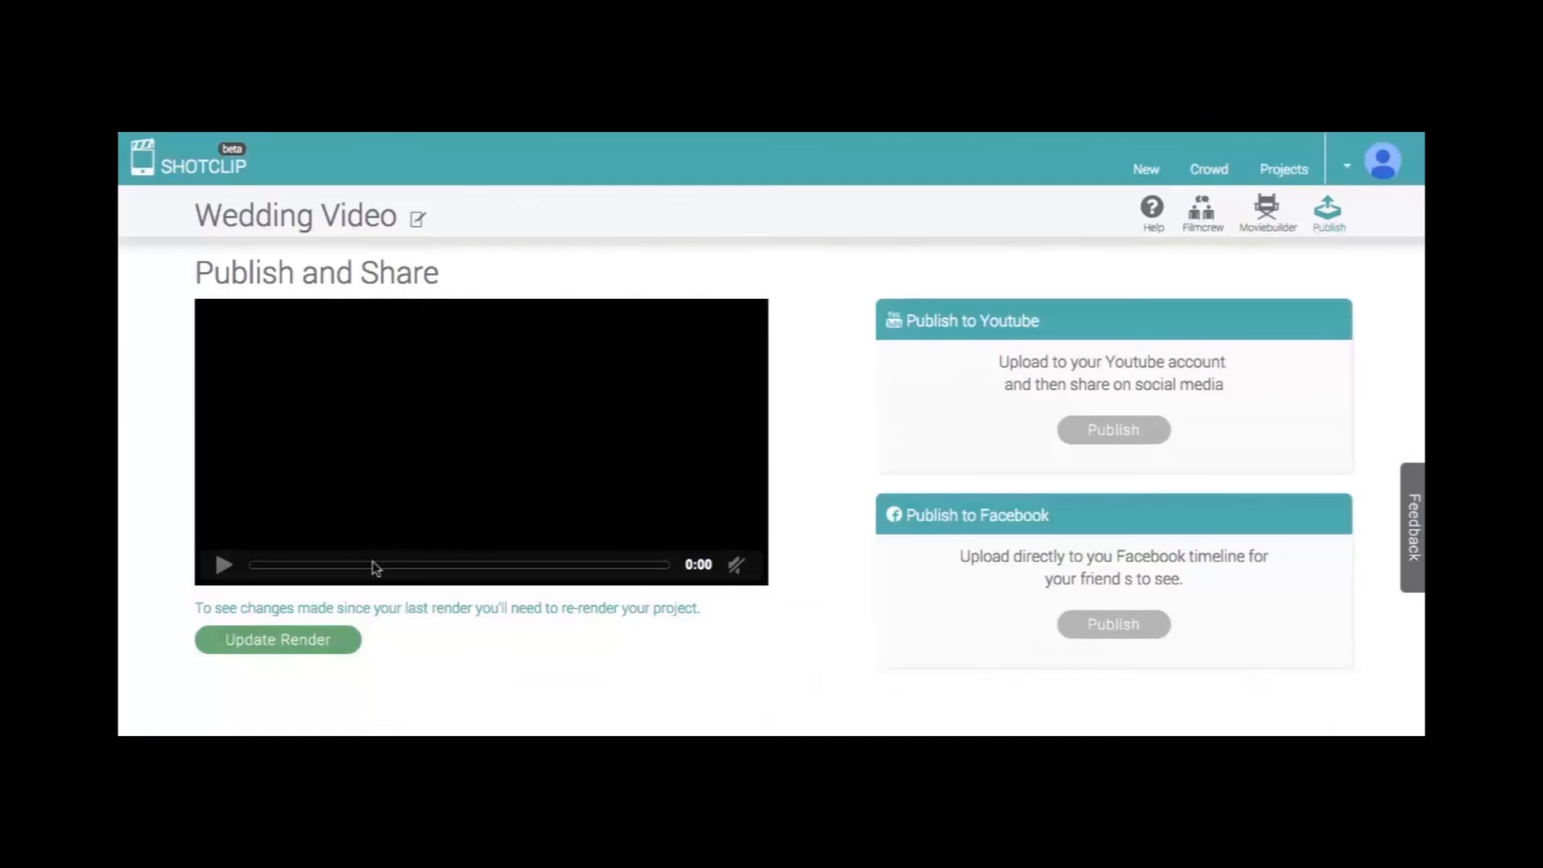
left_click(278, 640)
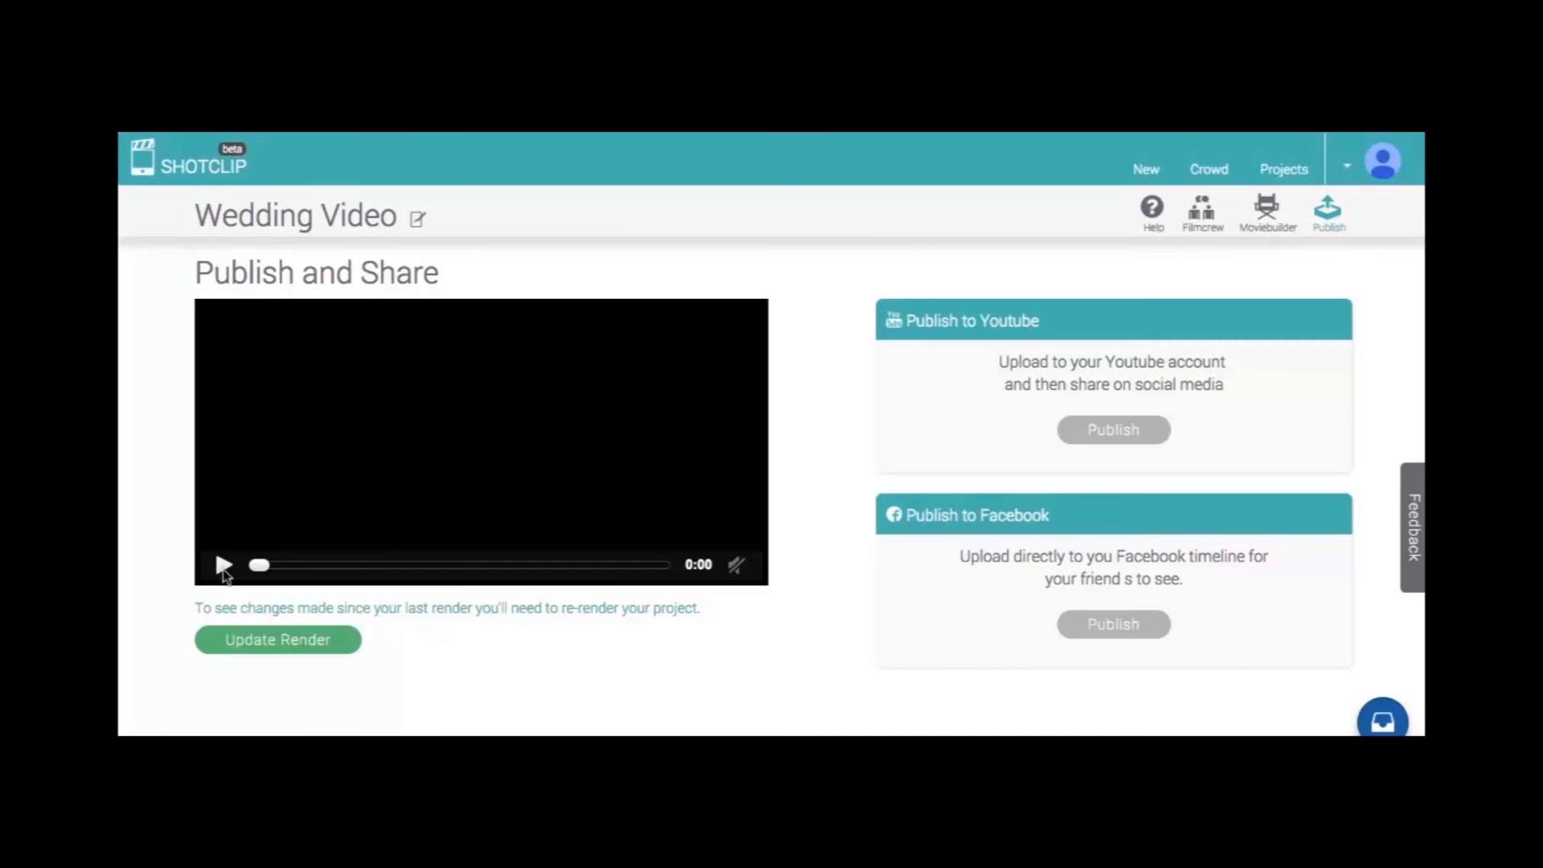
left_click(224, 564)
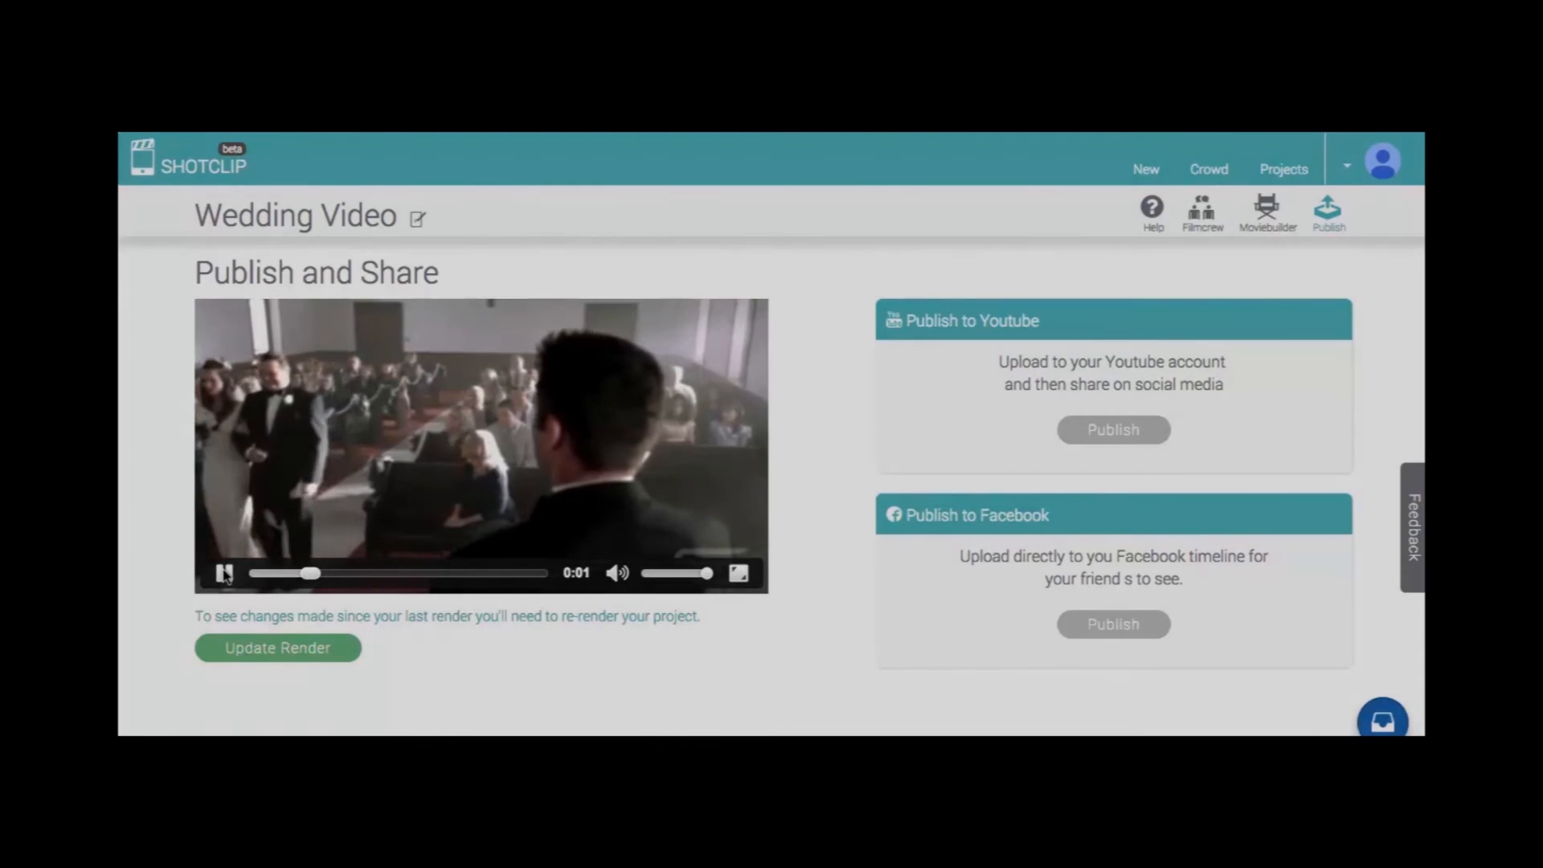